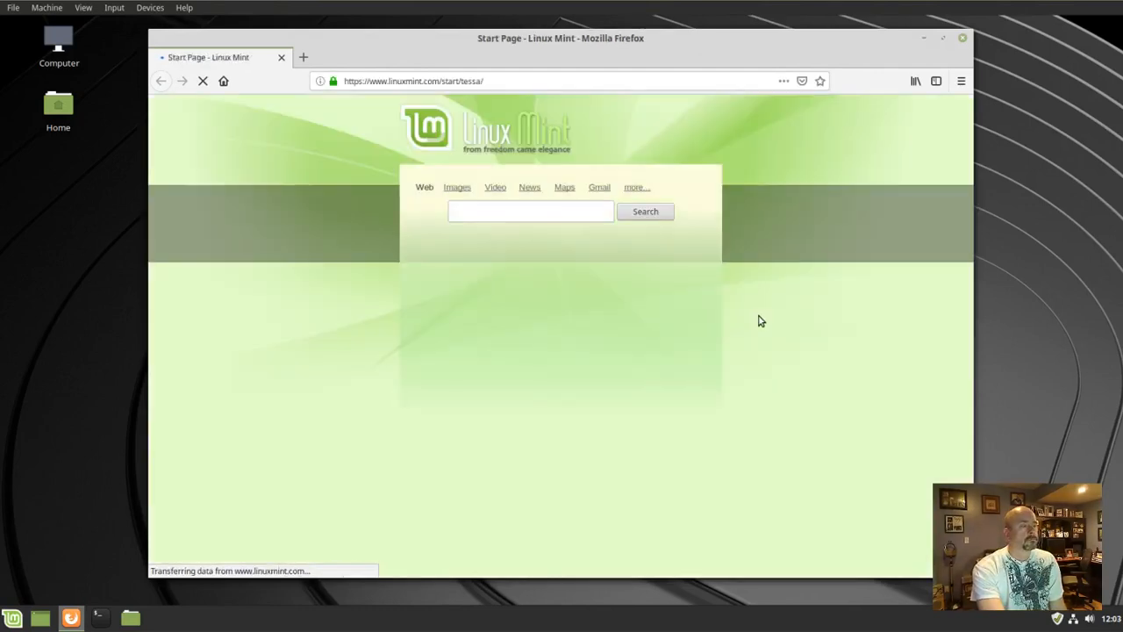
{"action": "mouse_move", "coordinate": [611, 188]}
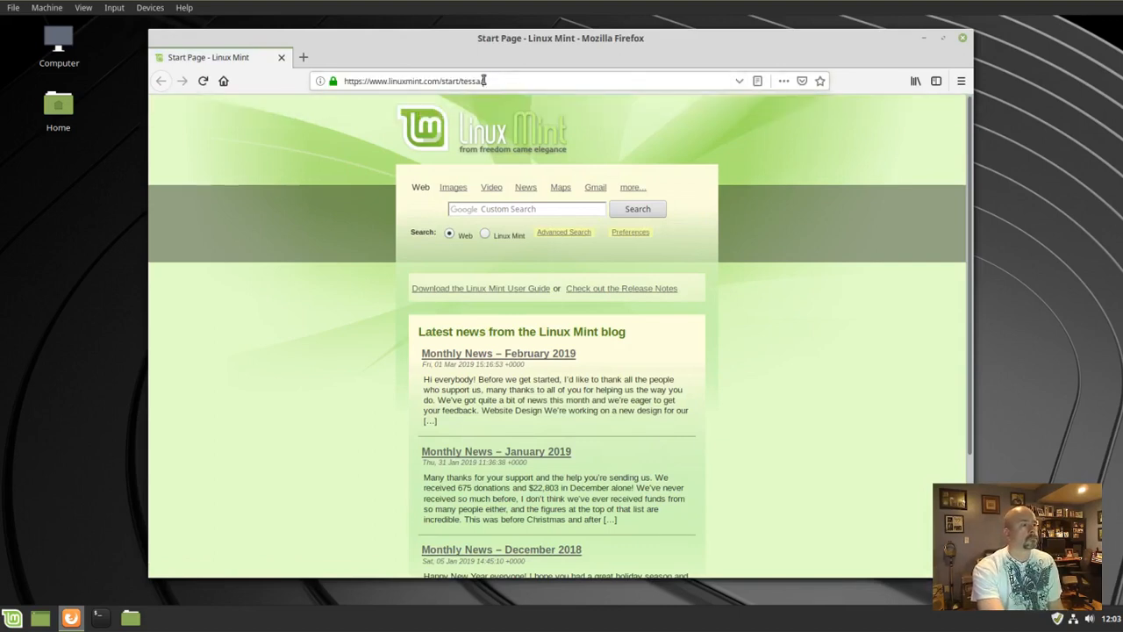
{"action": "double_click", "coordinate": [435, 81]}
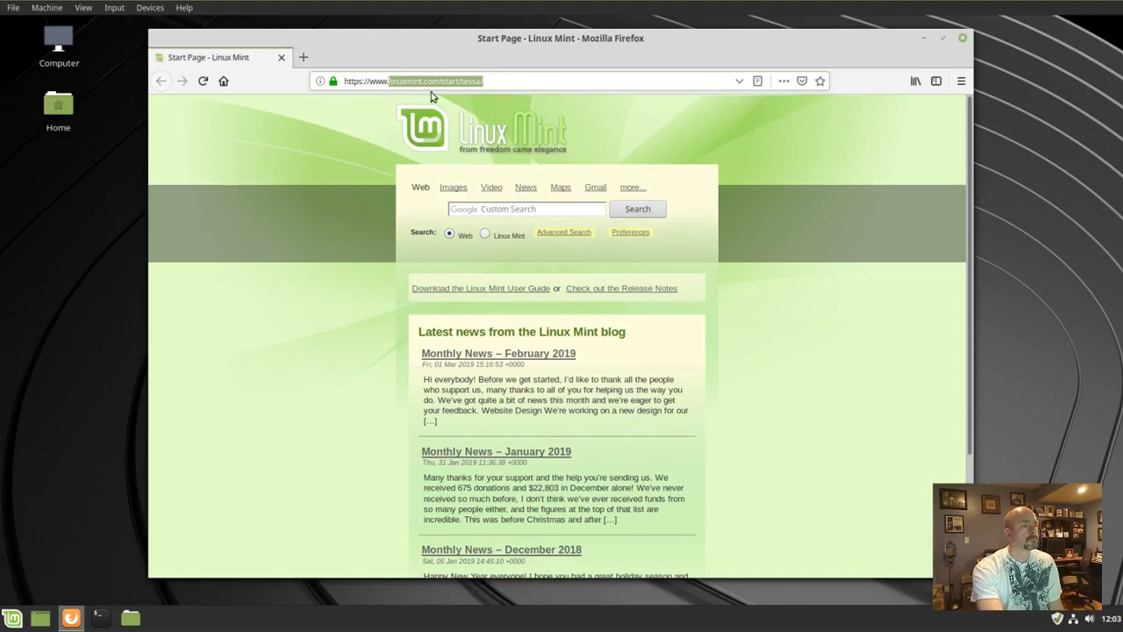
{"action": "mouse_move", "coordinate": [459, 87]}
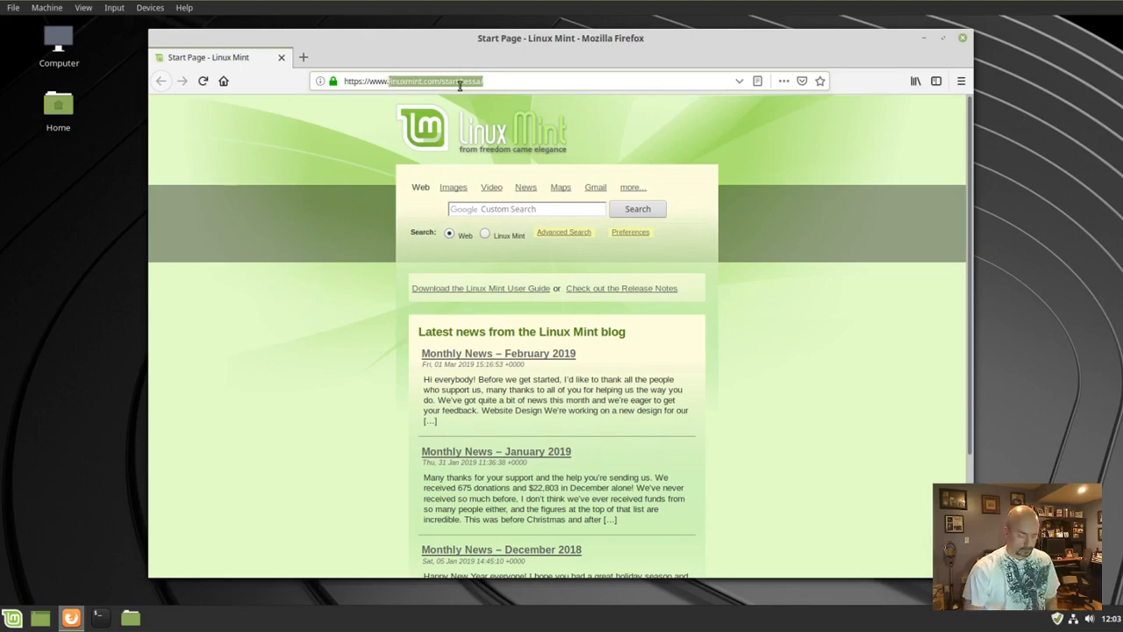
{"action": "type", "text": "https://www.kde"}
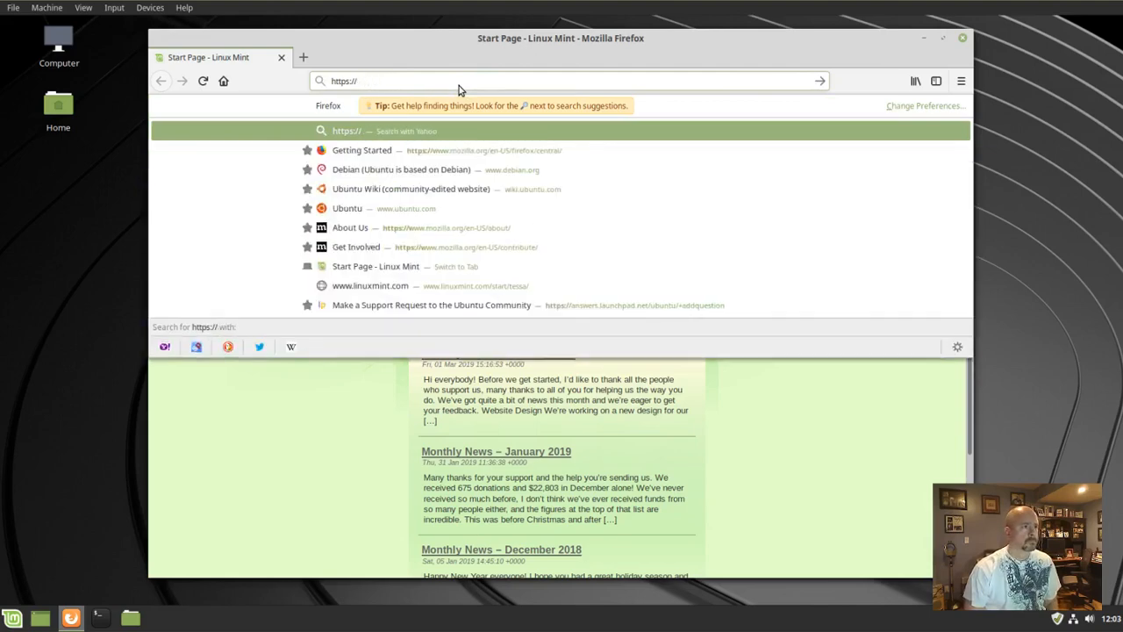
{"action": "type", "text": "kdenlive."}
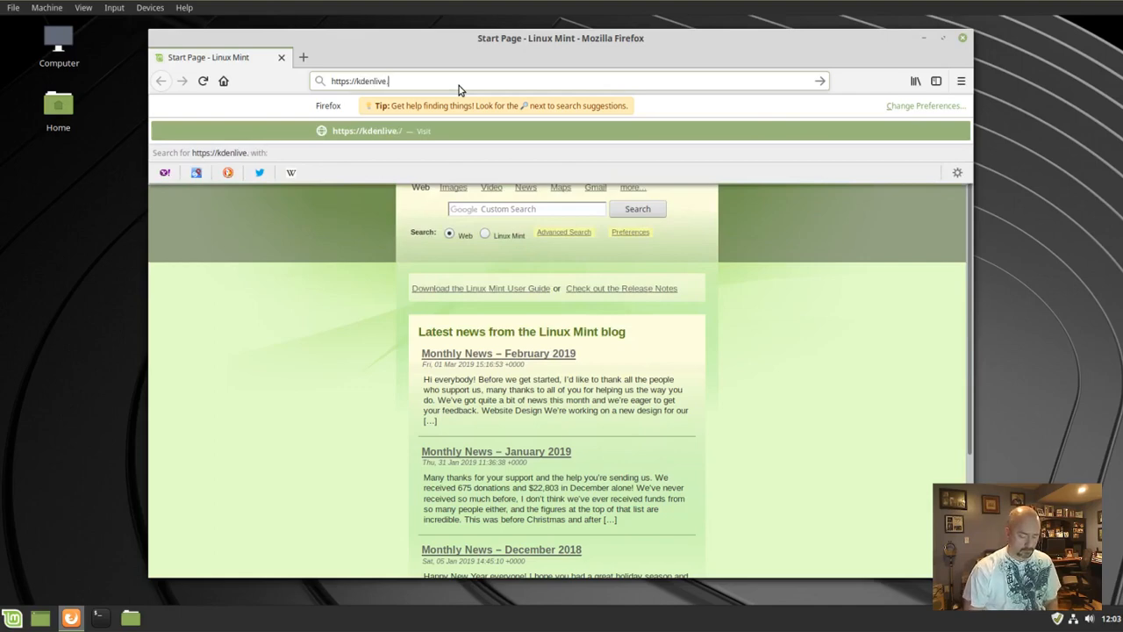
{"action": "type", "text": "org/"}
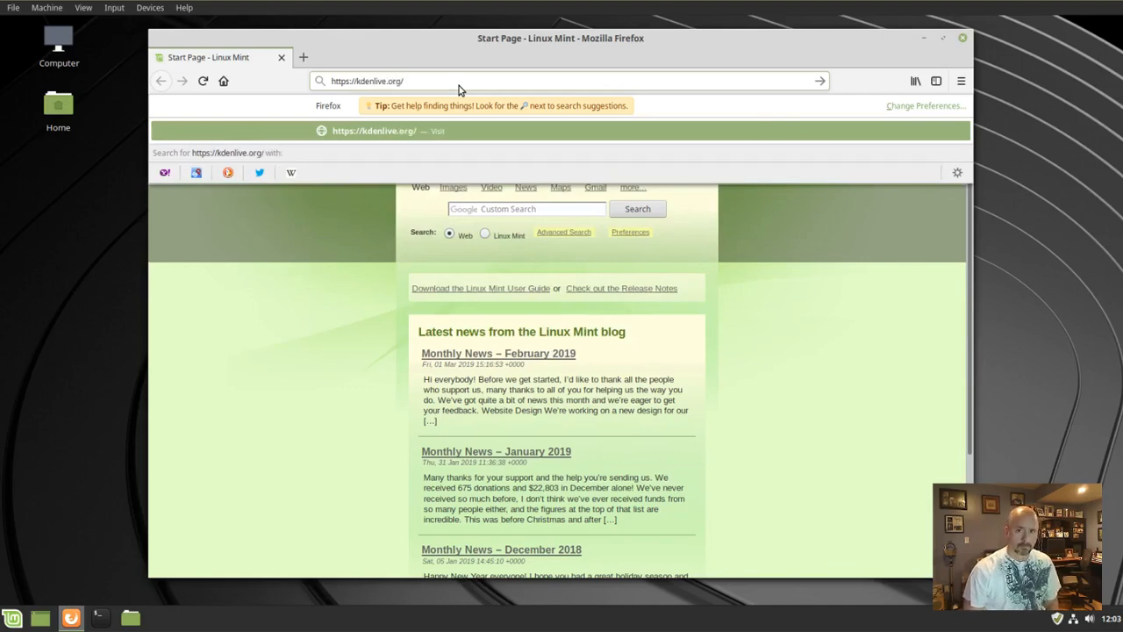
{"action": "type", "text": "en"}
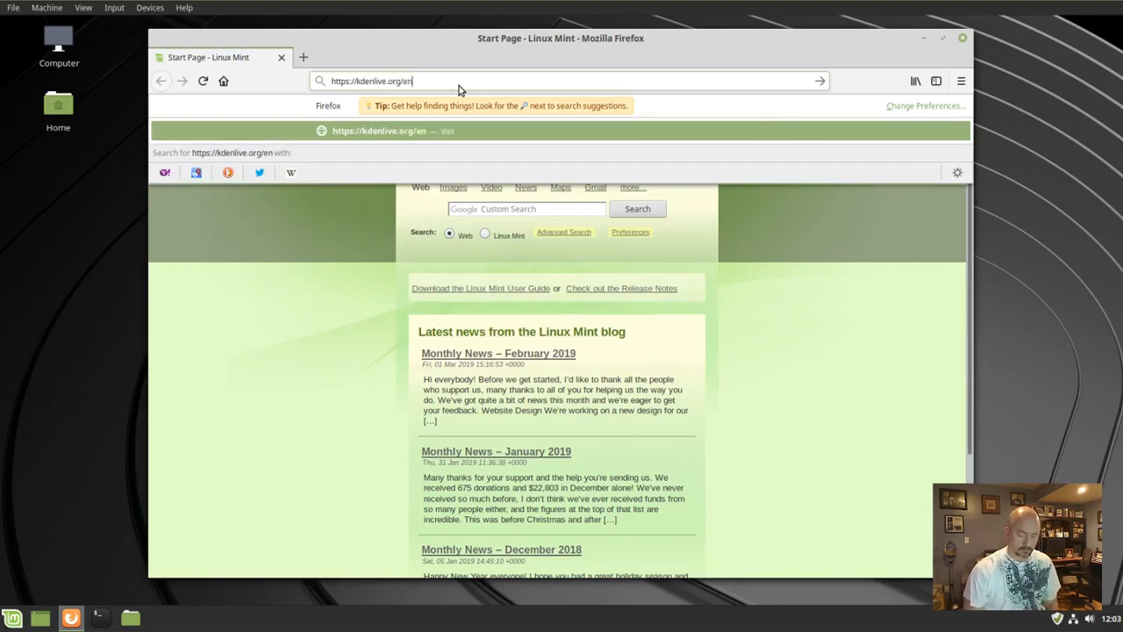
{"action": "type", "text": "/do"}
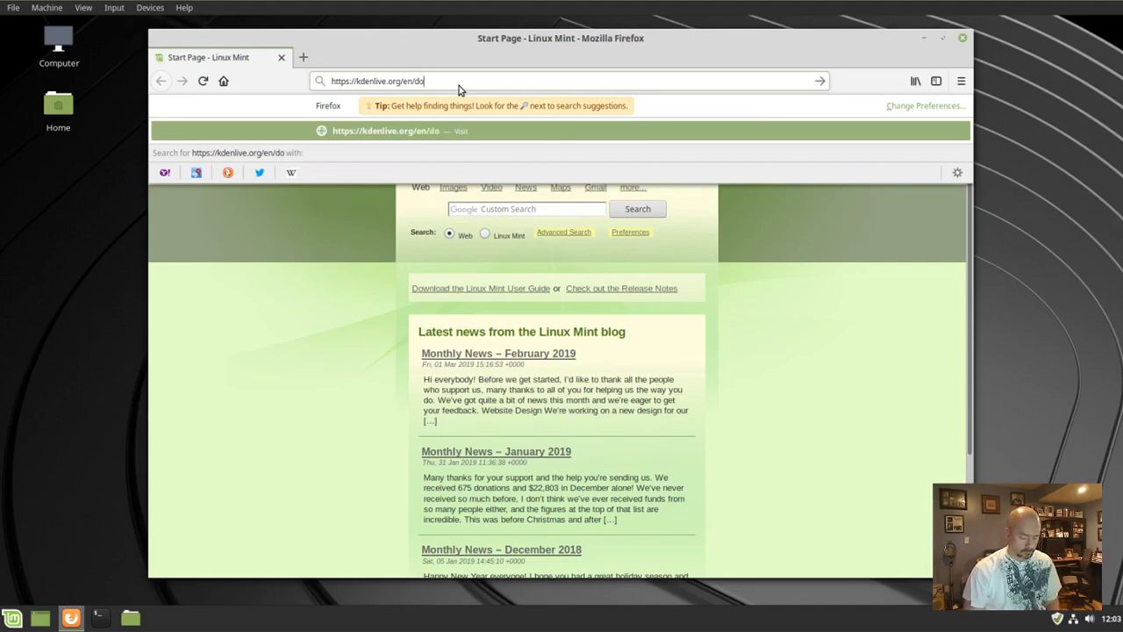
{"action": "type", "text": "wnload/"}
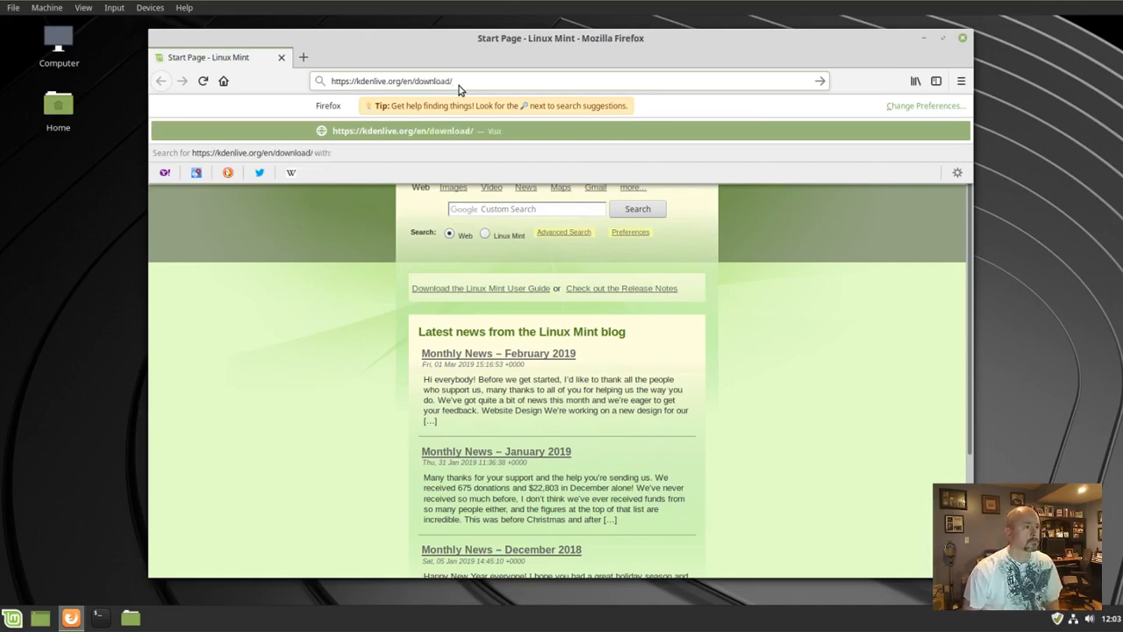
{"action": "key", "text": "Return"}
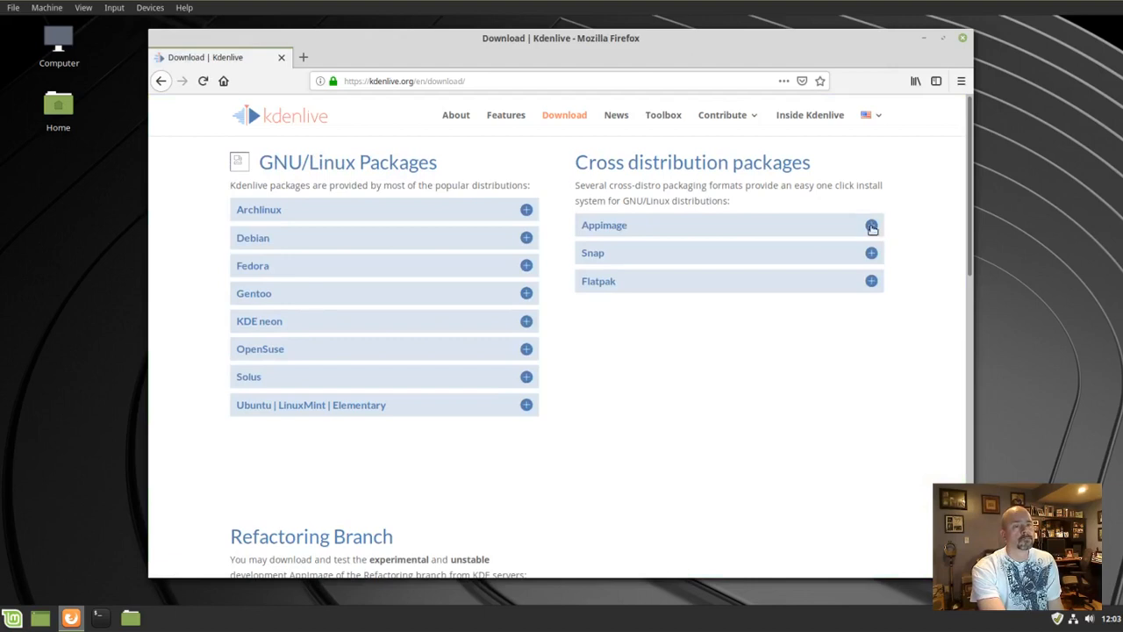
Step: Expand the AppImage entry and start downloading kdenlive-18.12.1b from files.kde.org
{"action": "left_click", "coordinate": [871, 225]}
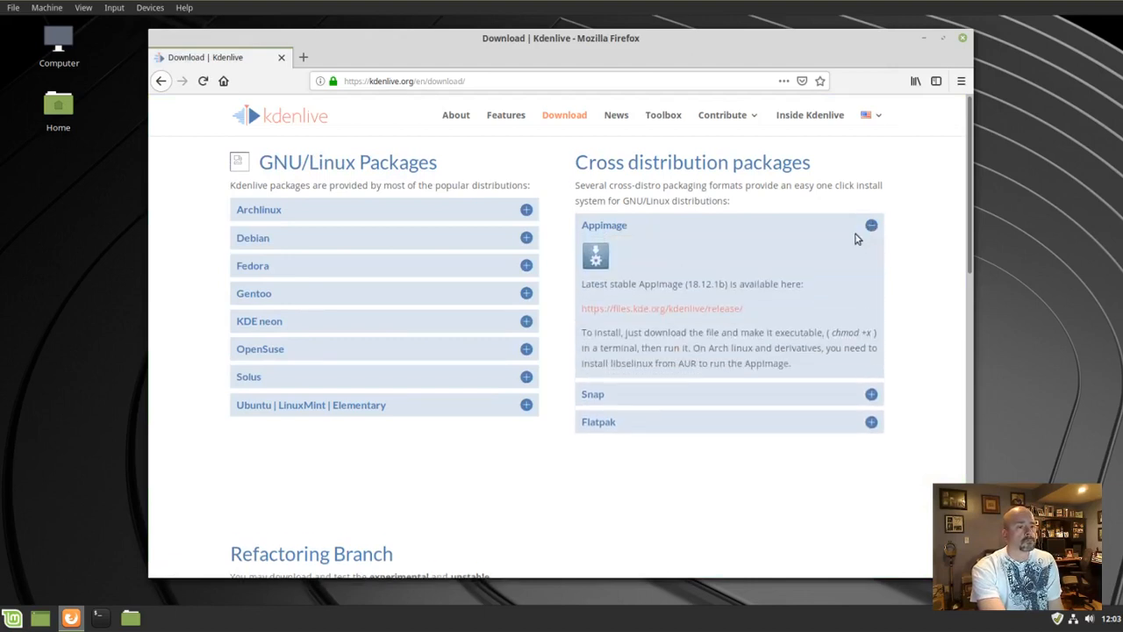
{"action": "mouse_move", "coordinate": [614, 309]}
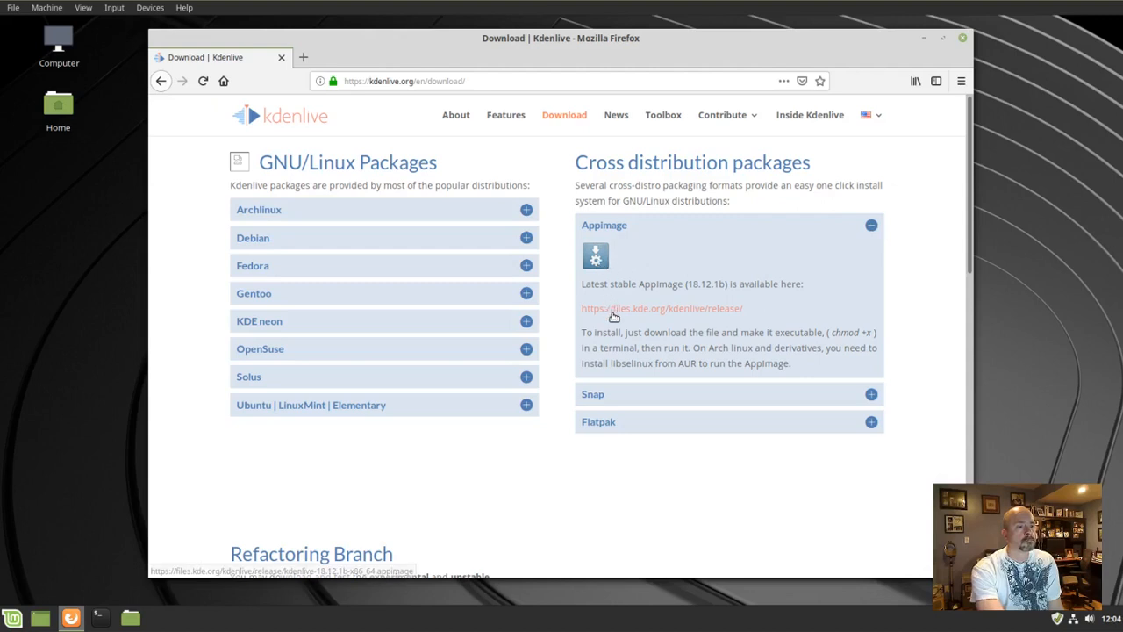
{"action": "mouse_move", "coordinate": [618, 312]}
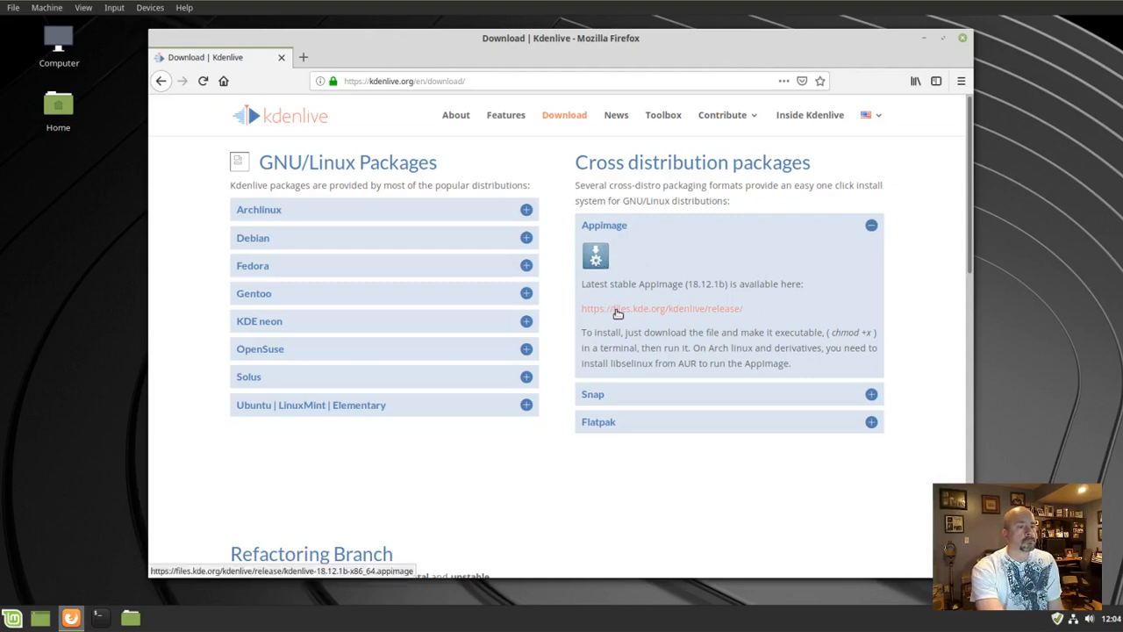
{"action": "left_click", "coordinate": [661, 309]}
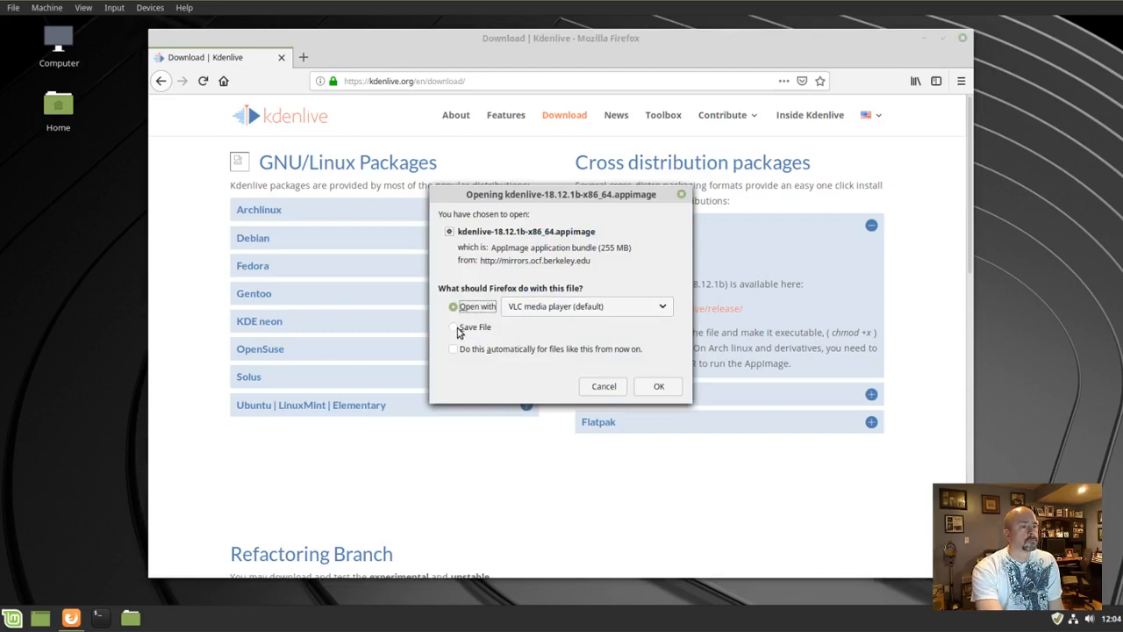
Step: Choose Save File for the AppImage so it lands in the Downloads folder
{"action": "left_click", "coordinate": [453, 326]}
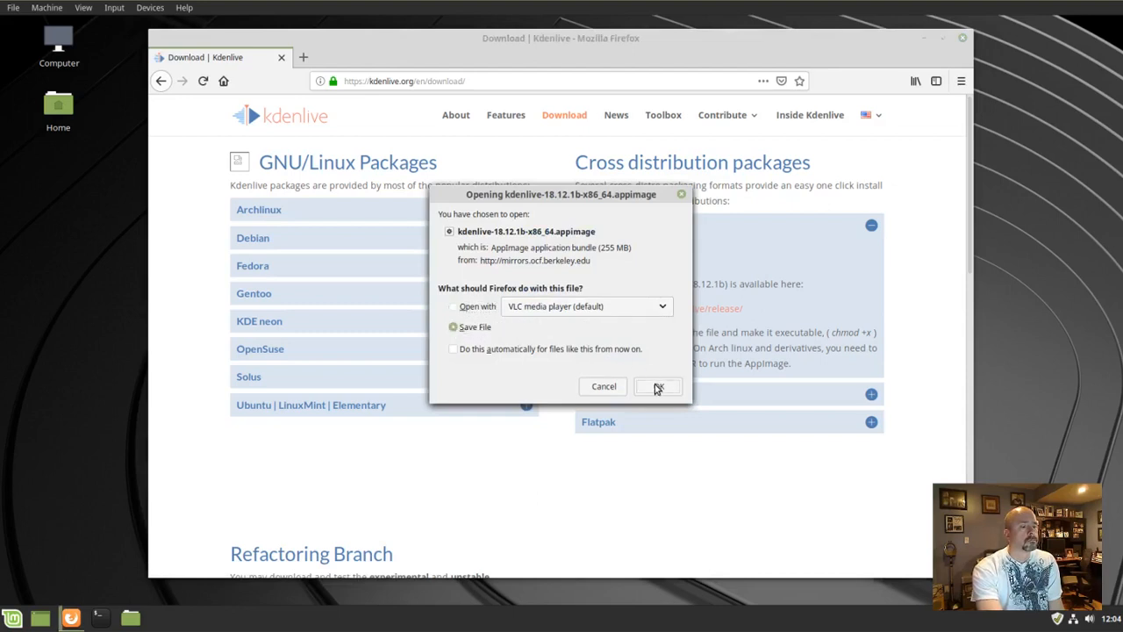
{"action": "left_click", "coordinate": [656, 386]}
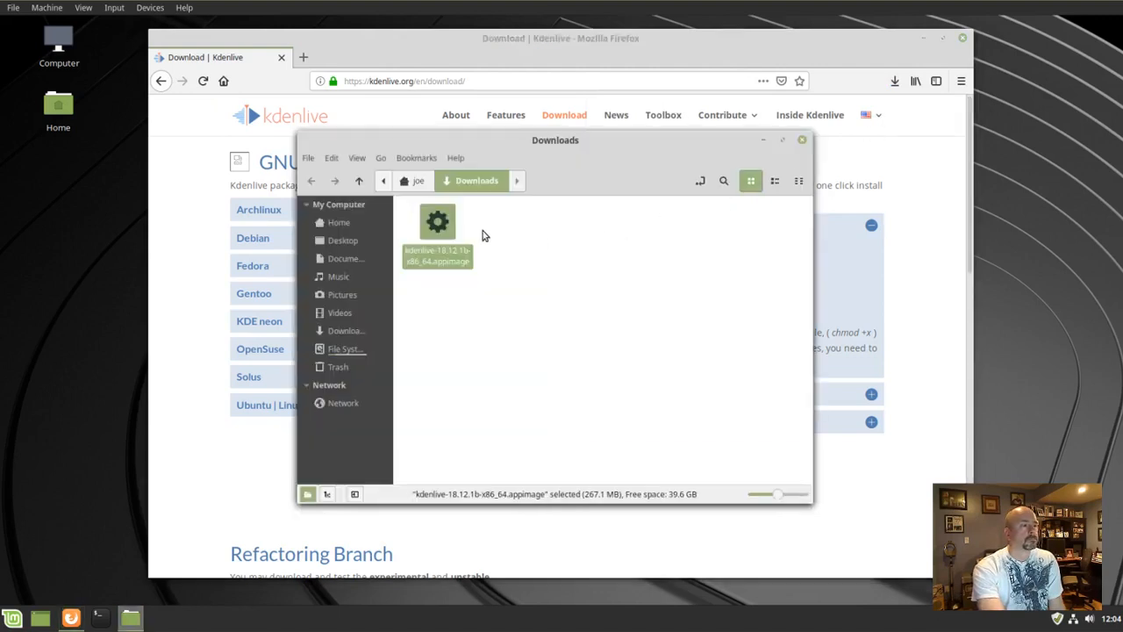
Step: Mark the kdenlive-18.12.1b AppImage as executable via its Properties > Permissions
{"action": "right_click", "coordinate": [437, 225]}
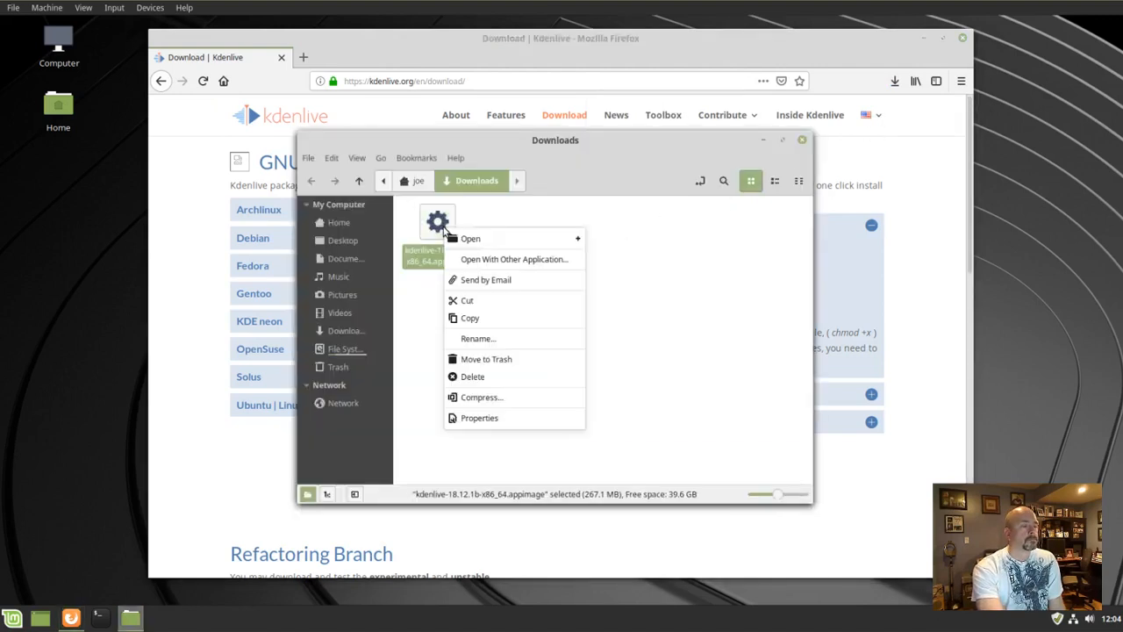
{"action": "mouse_move", "coordinate": [479, 417]}
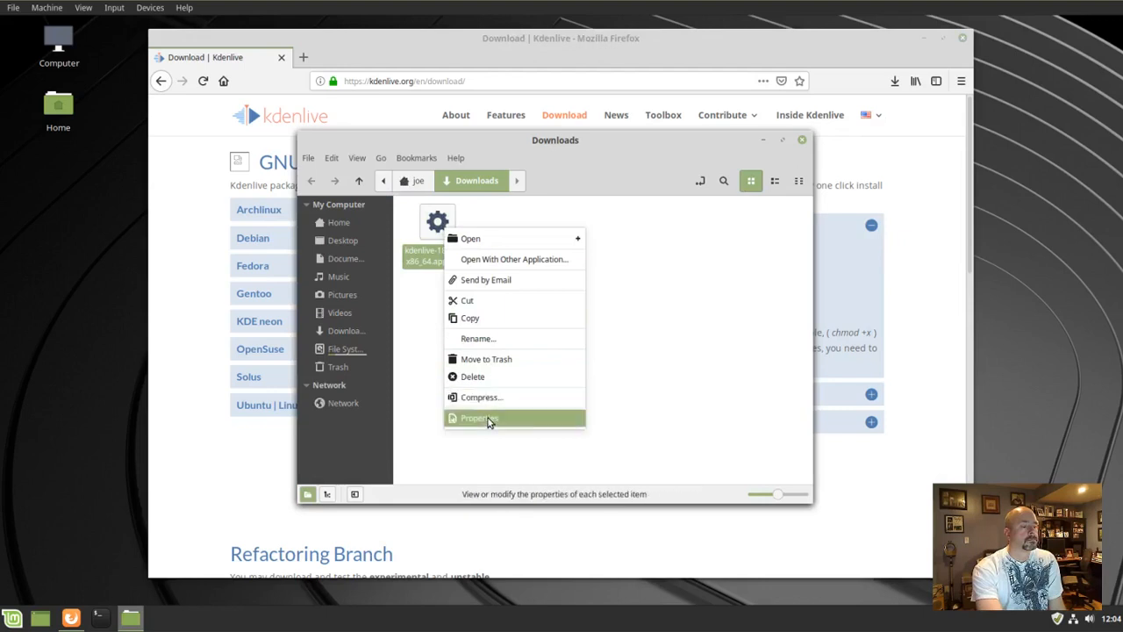
{"action": "left_click", "coordinate": [479, 417]}
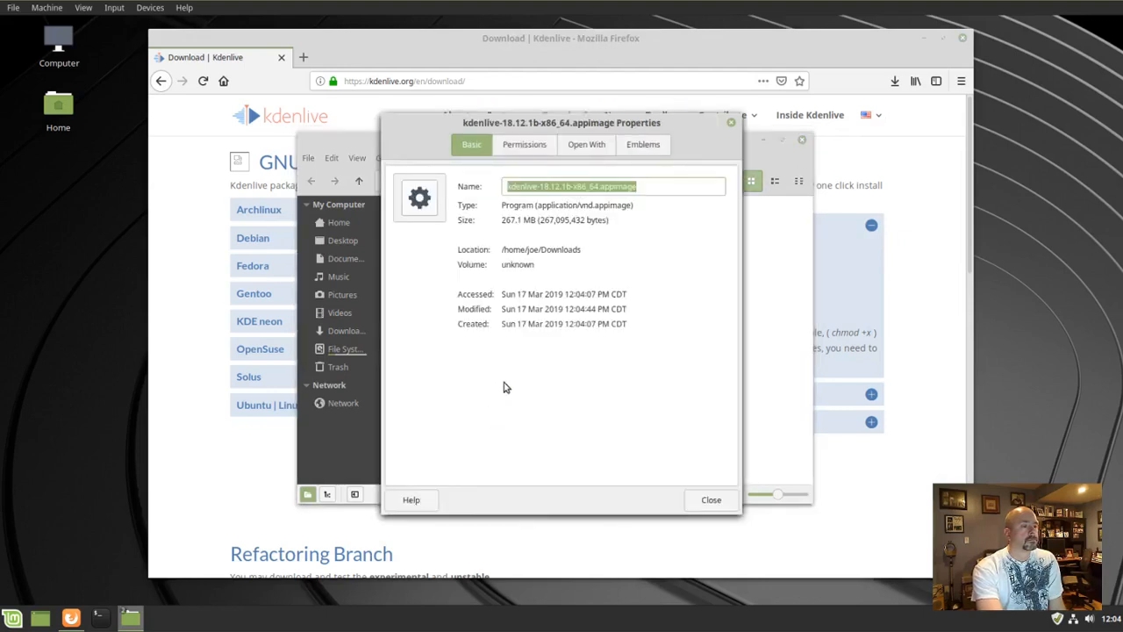
{"action": "left_click", "coordinate": [522, 144]}
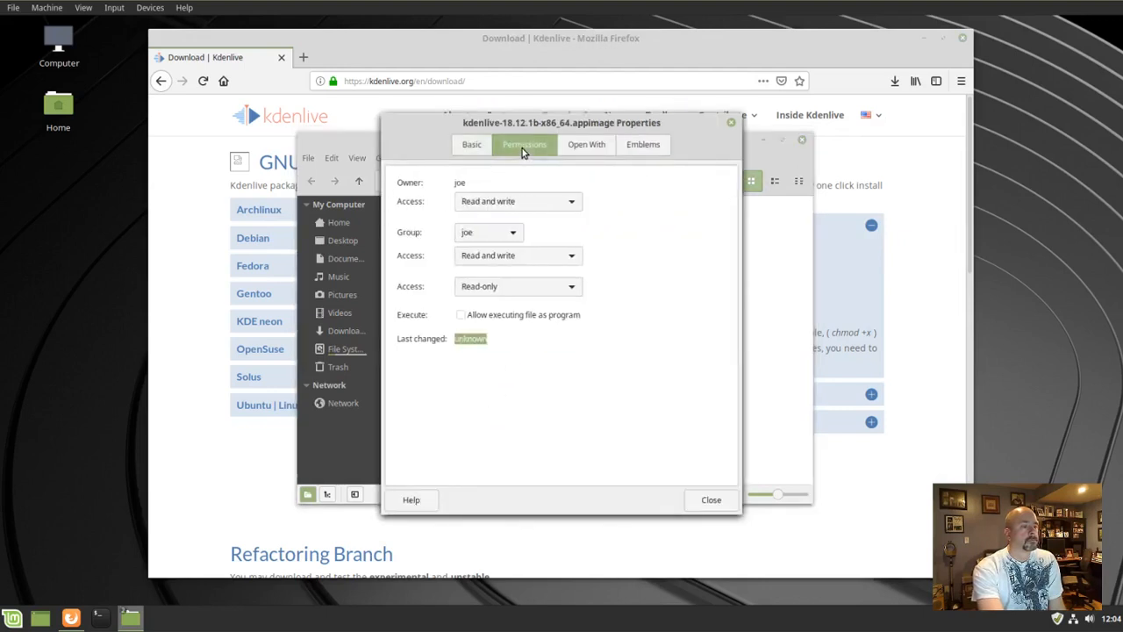
{"action": "mouse_move", "coordinate": [463, 319]}
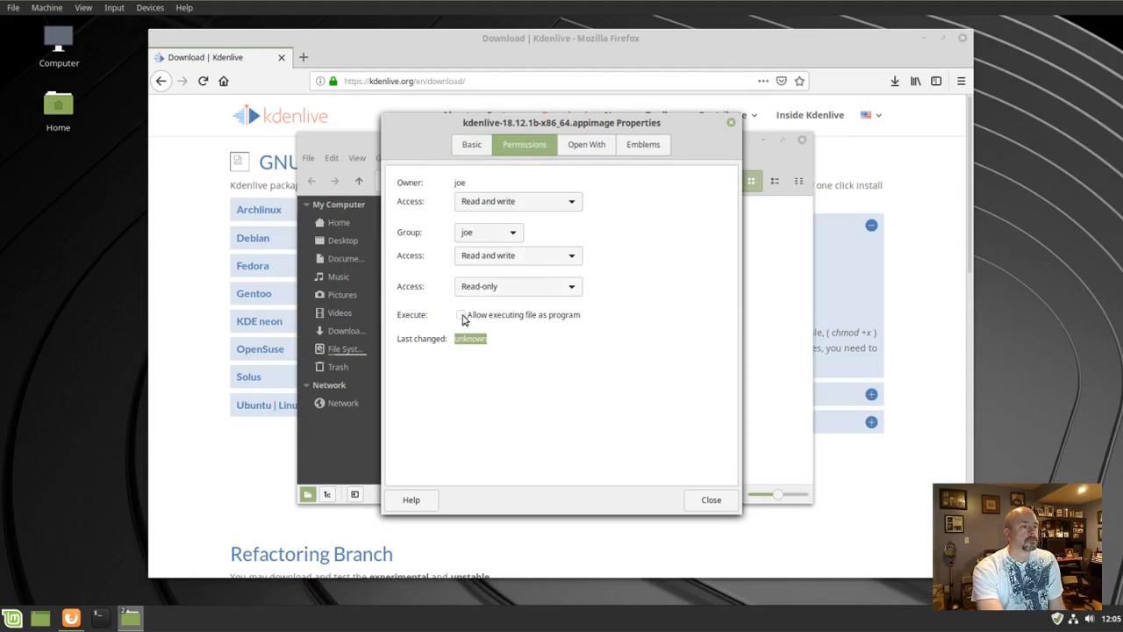
{"action": "left_click", "coordinate": [460, 314]}
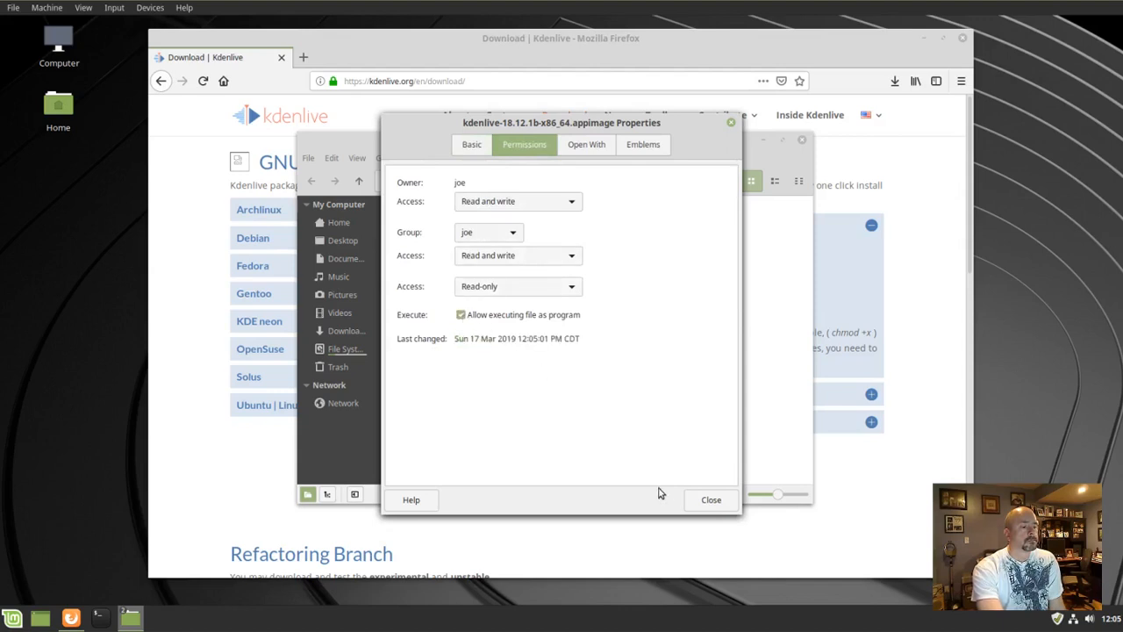
{"action": "left_click", "coordinate": [710, 498]}
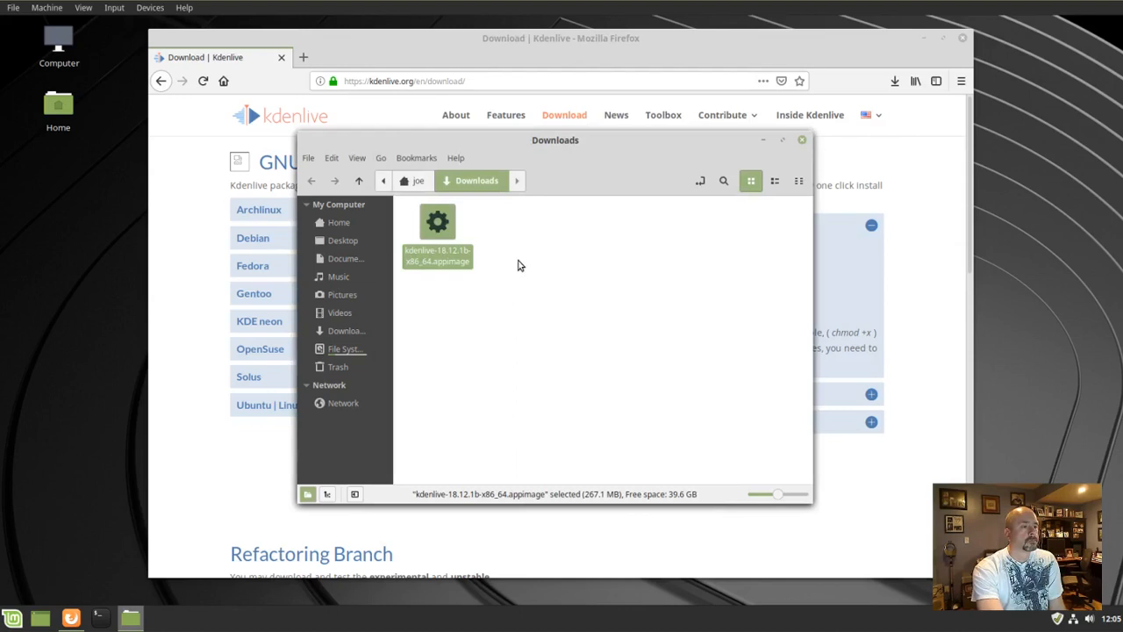
{"action": "mouse_move", "coordinate": [442, 230]}
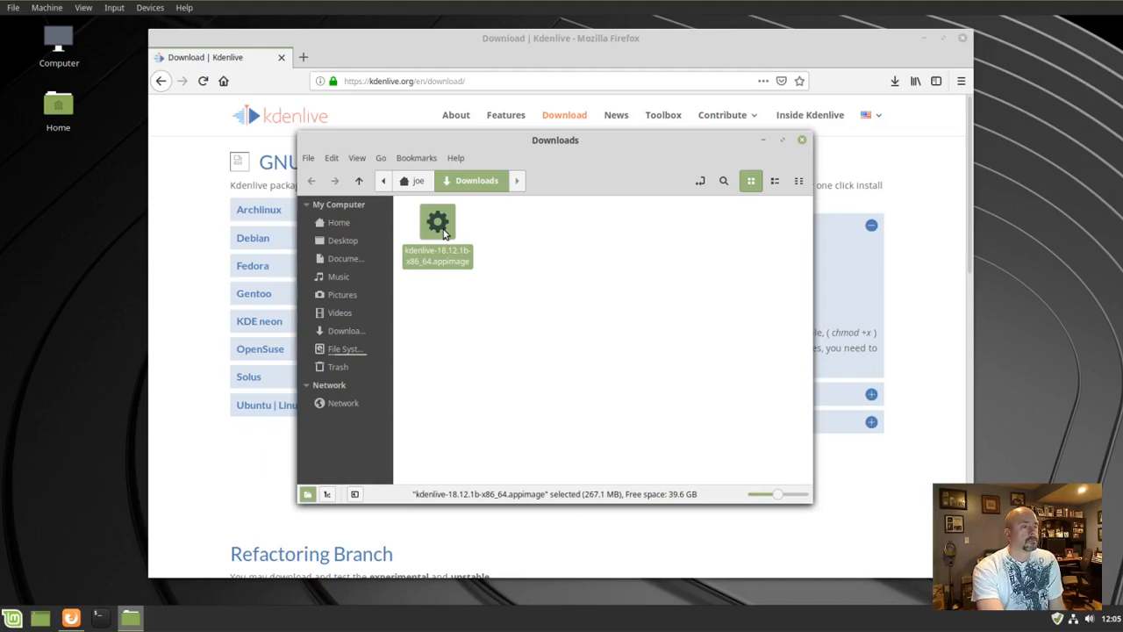
Step: Run the kdenlive-18.12.1b AppImage from Downloads, launching Kdenlive with an empty project
{"action": "double_click", "coordinate": [437, 221]}
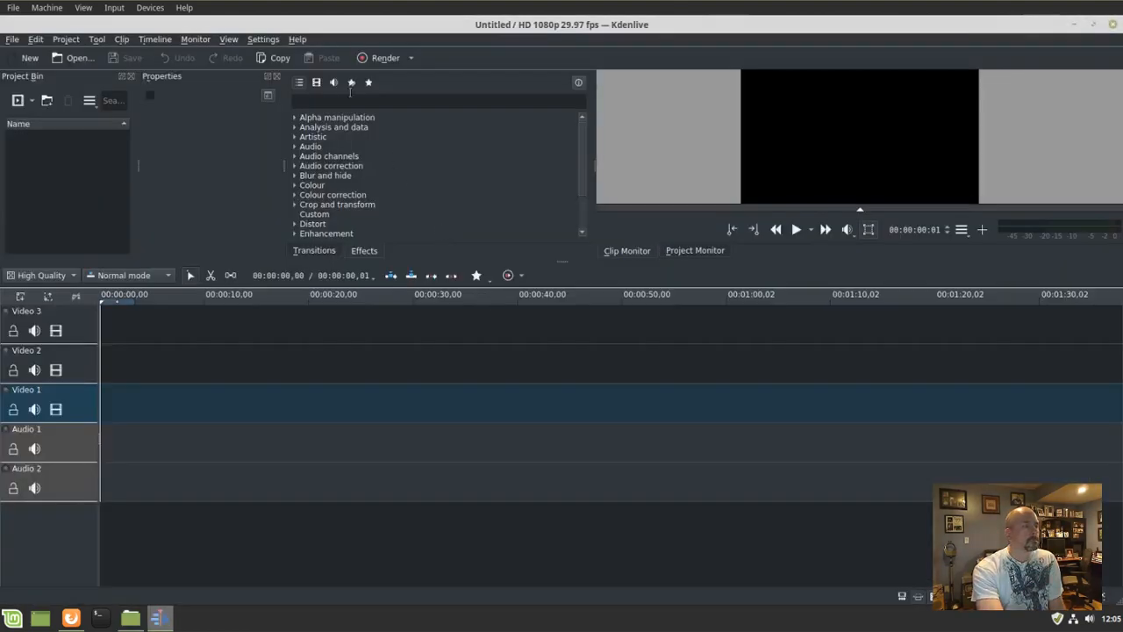
Step: Show the About Kdenlive dialog from the Help menu, confirming version 18.12.1
{"action": "left_click", "coordinate": [298, 38]}
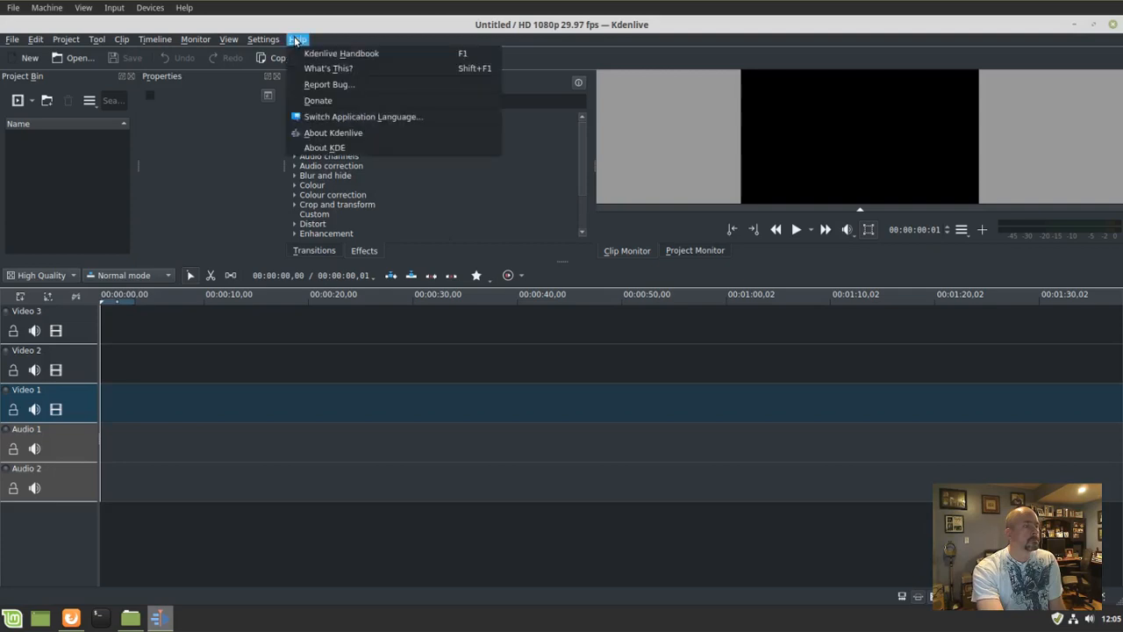
{"action": "left_click", "coordinate": [334, 133]}
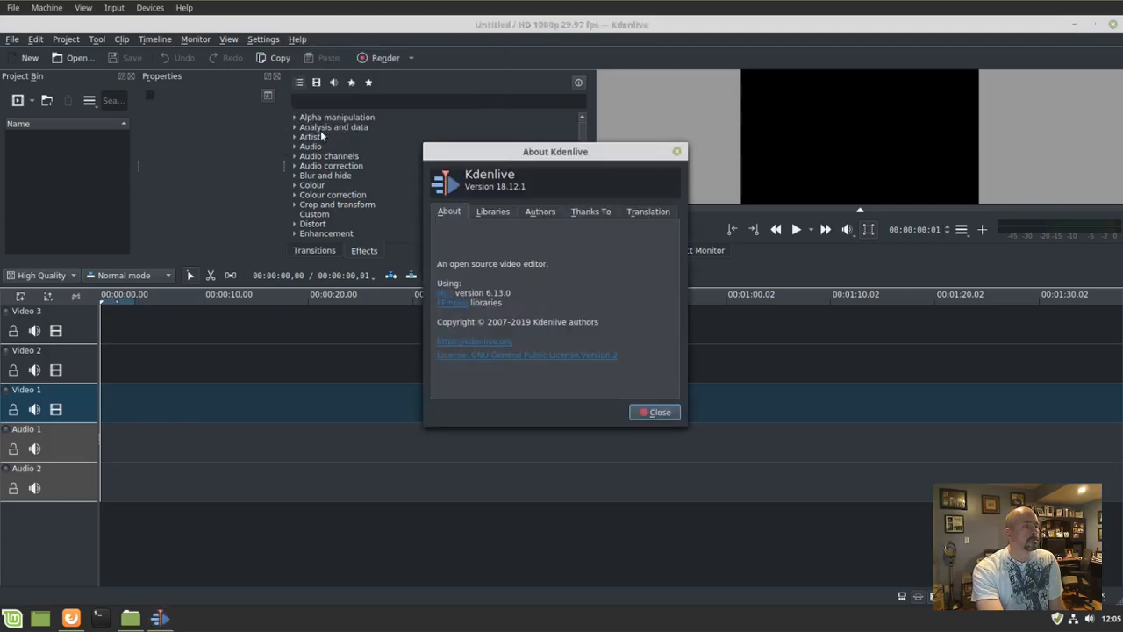